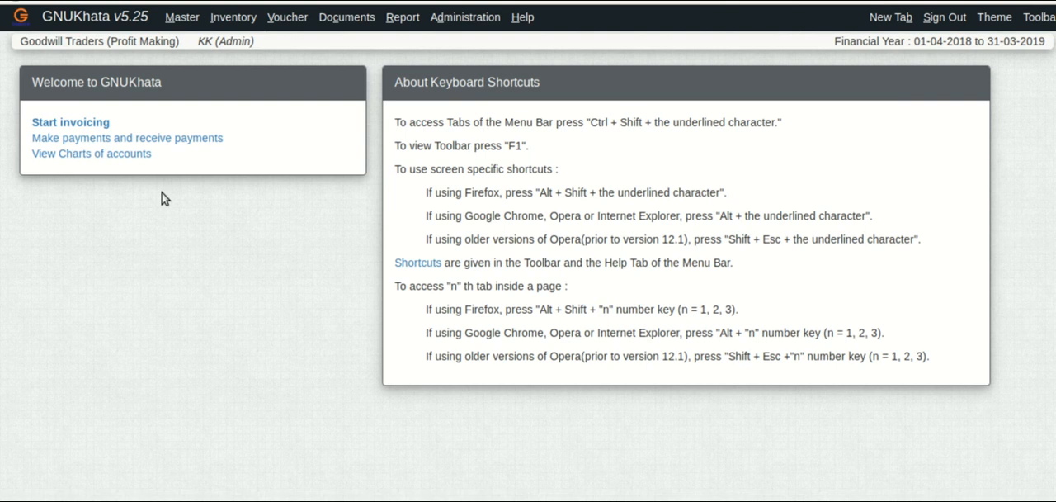
Open the List of Invoices report from the Report menu
left_click(402, 16)
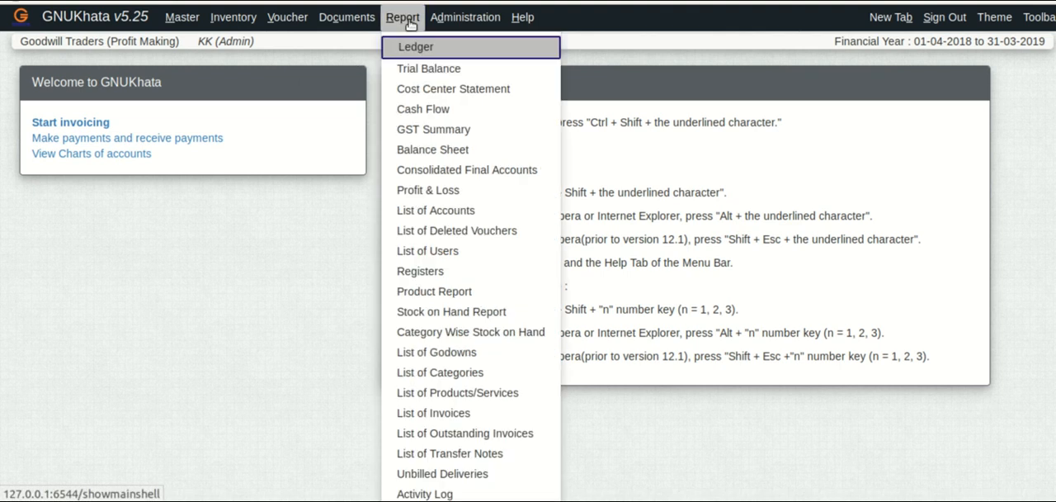
mouse_move(429, 189)
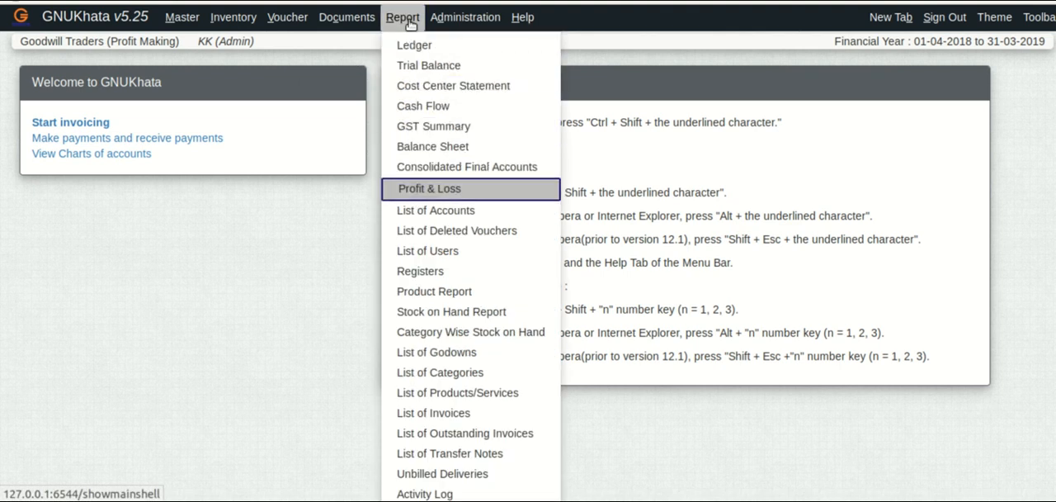
mouse_move(439, 350)
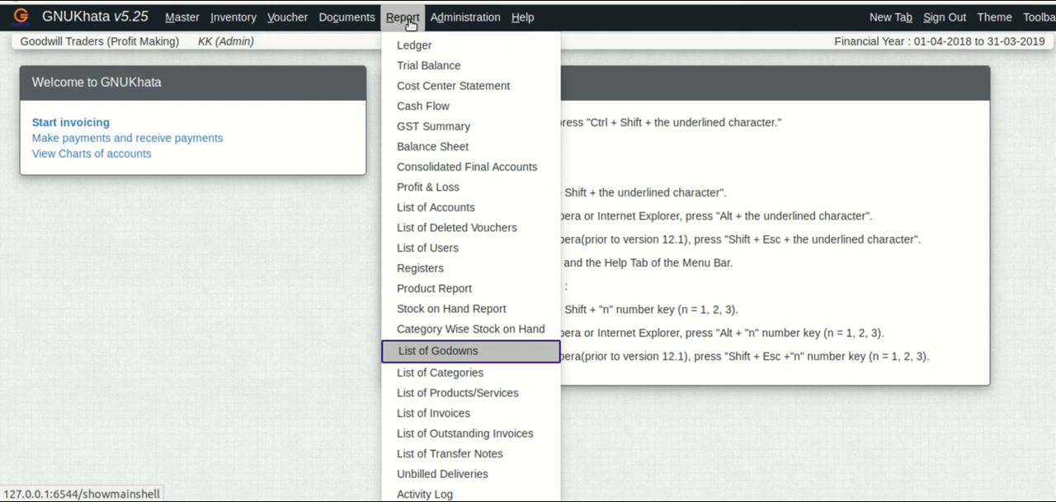
left_click(434, 413)
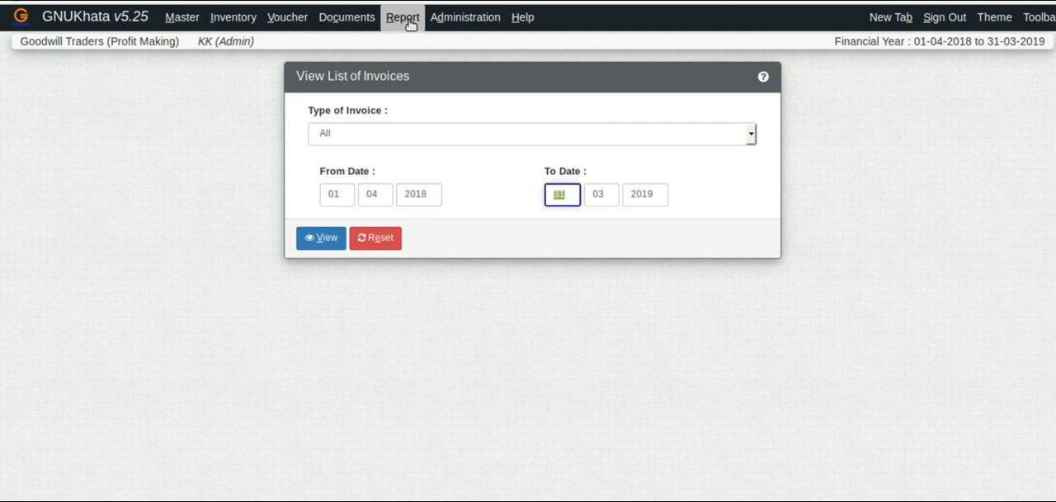
Display sale invoice 1Sale1 for Data Bytes and review its 58870.00 total
left_click(321, 238)
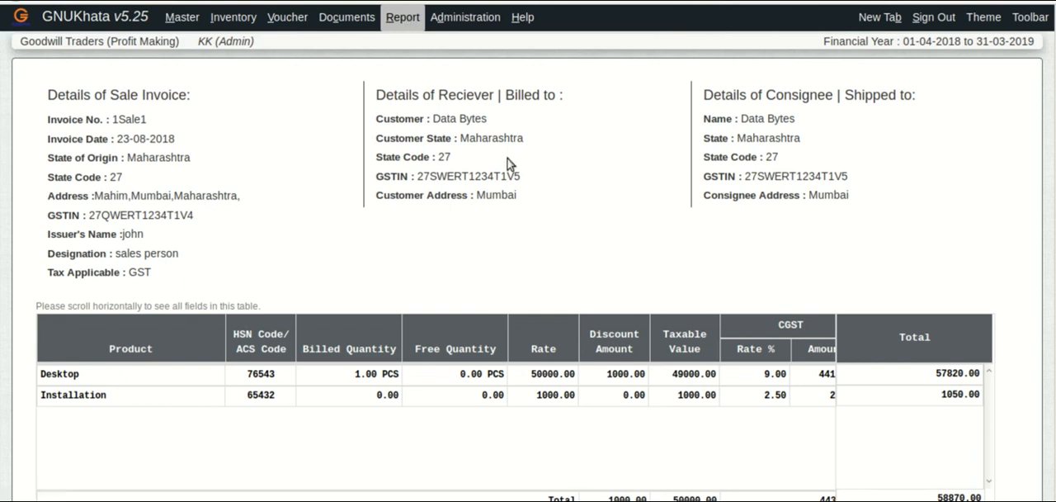
scroll("down", 3)
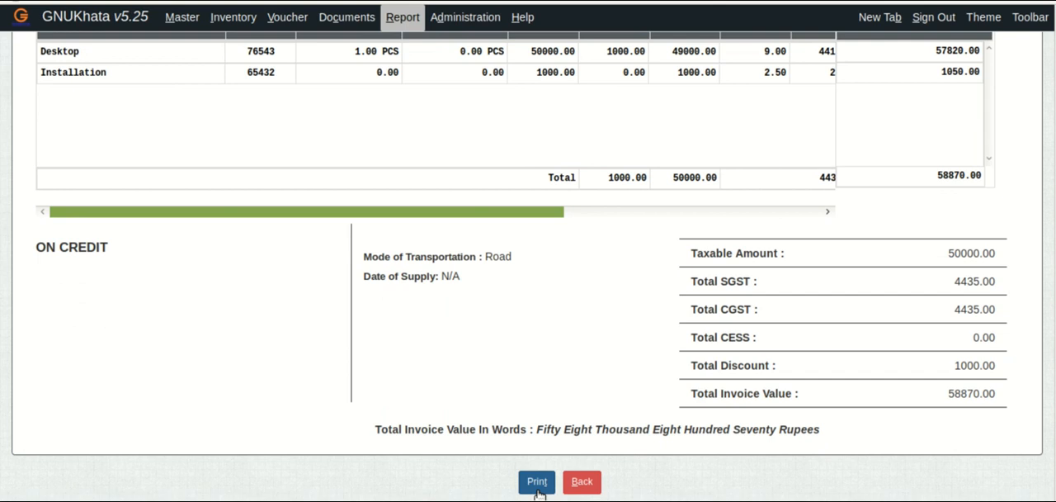
mouse_move(485, 494)
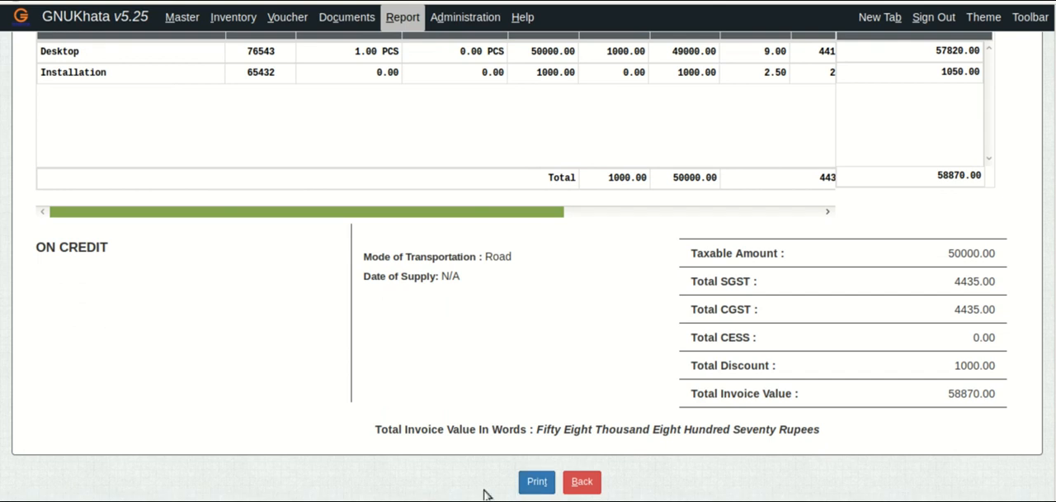
scroll("up", 3)
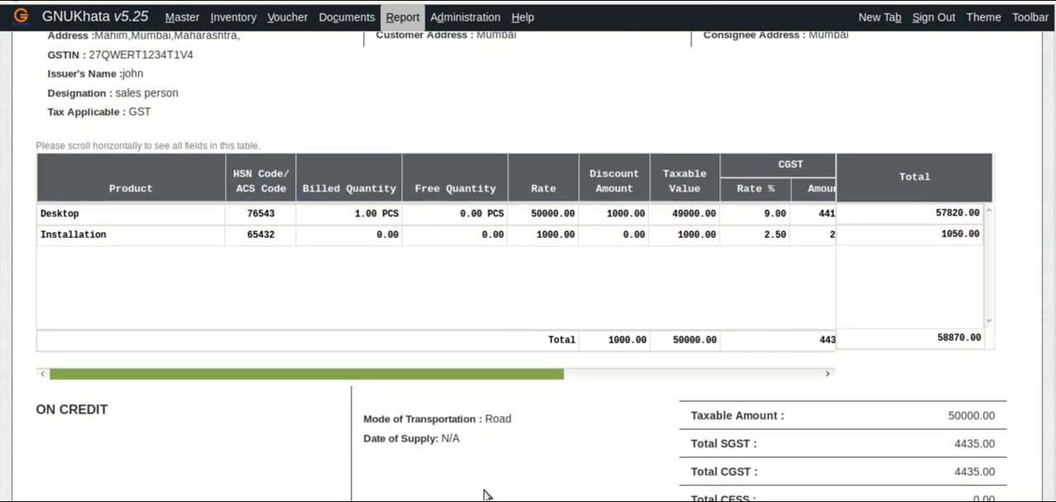
scroll("up", 3)
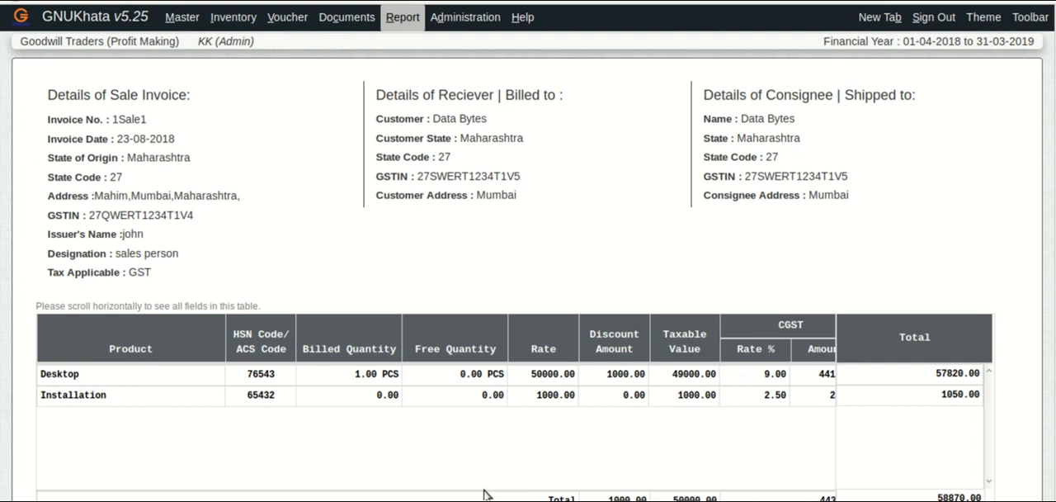
Open the Debit/Credit Note form from the Documents menu
left_click(346, 16)
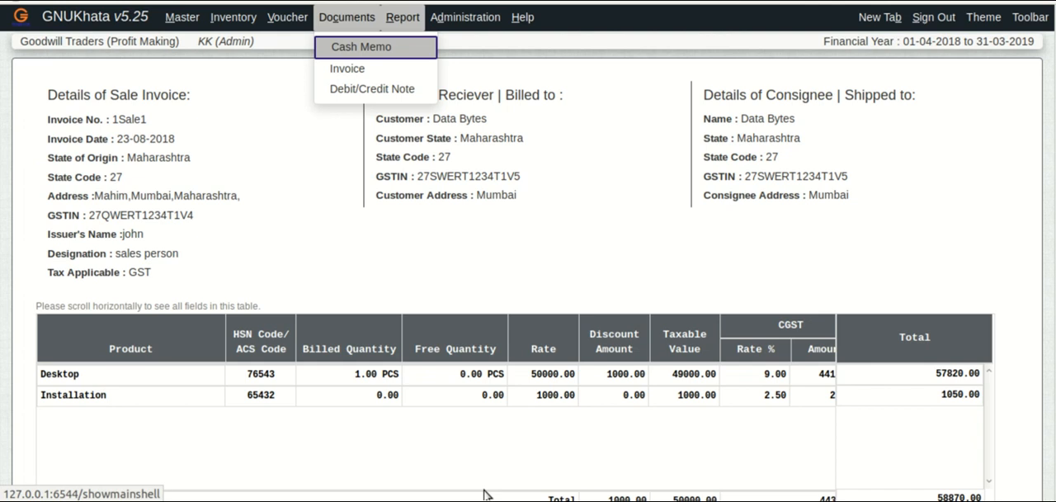
mouse_move(373, 87)
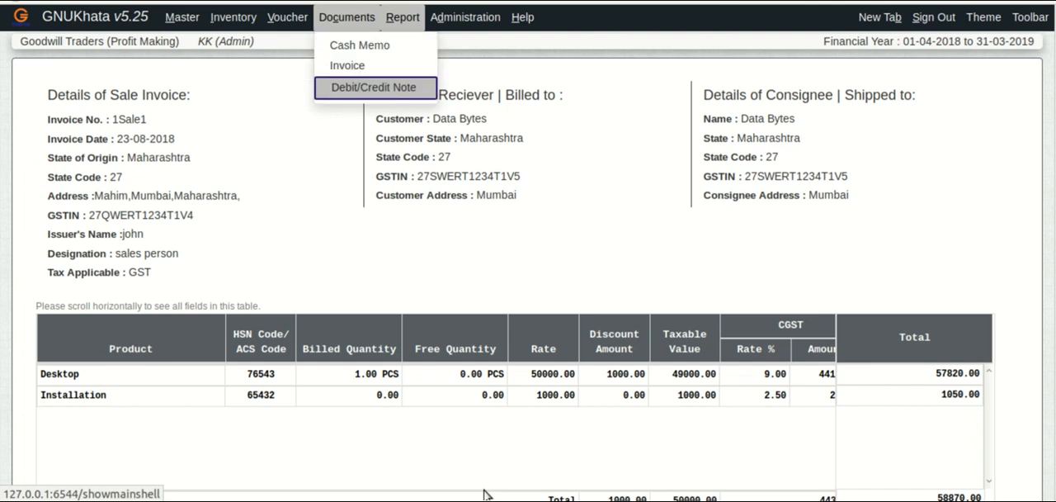
left_click(373, 87)
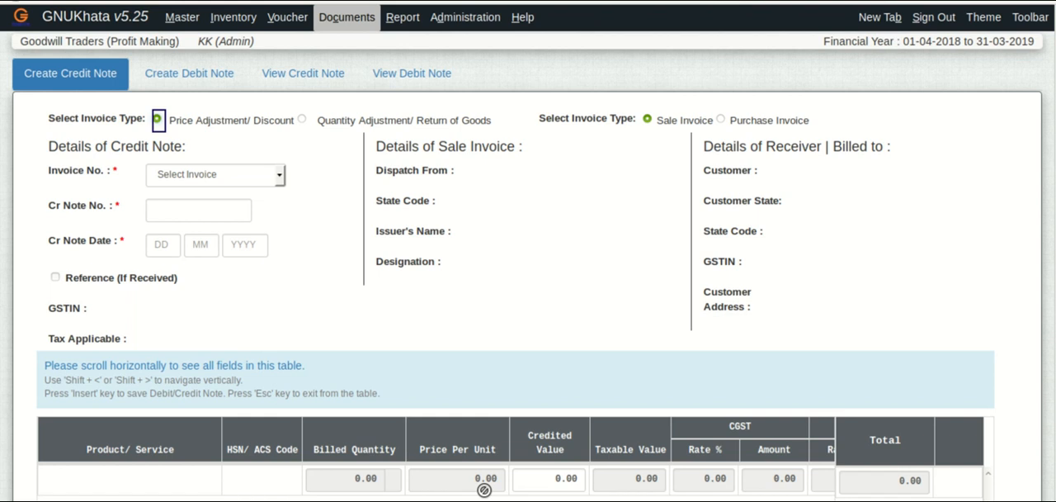
Link sale invoice 1Sale1 and number the credit note 1Sale1Cr
left_click(649, 120)
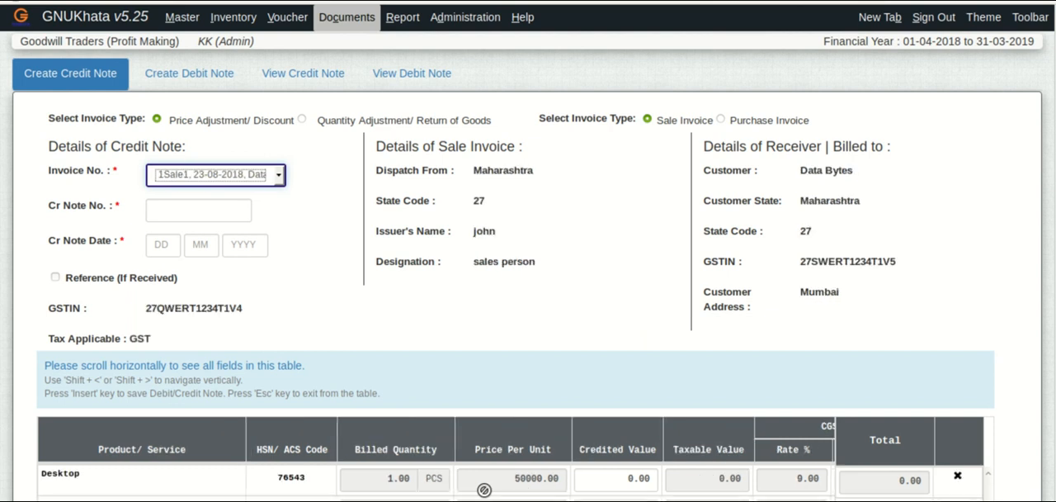
left_click(198, 211)
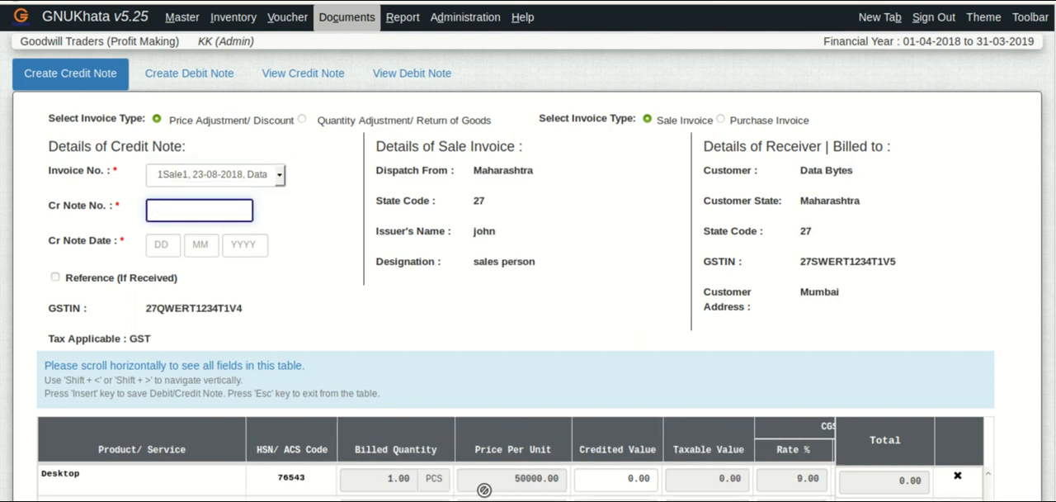
type("1")
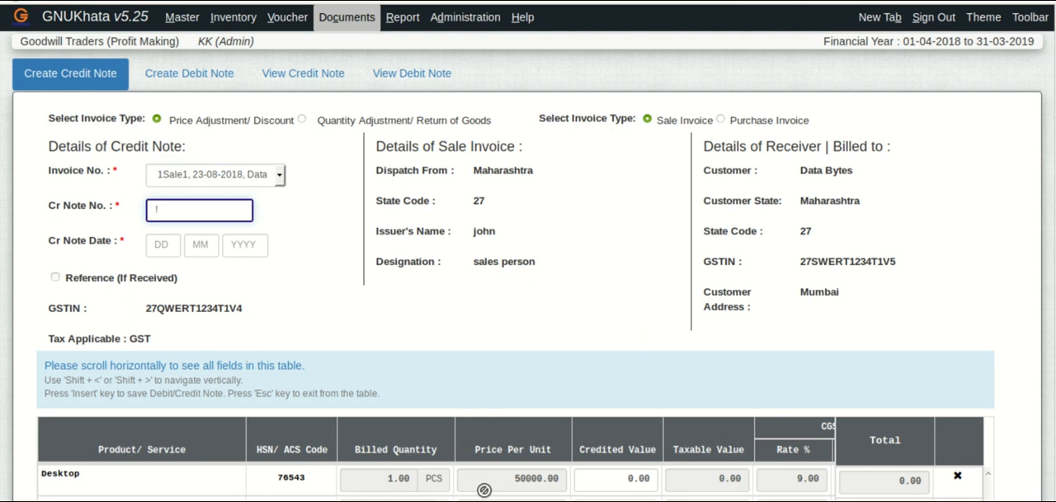
type("1S")
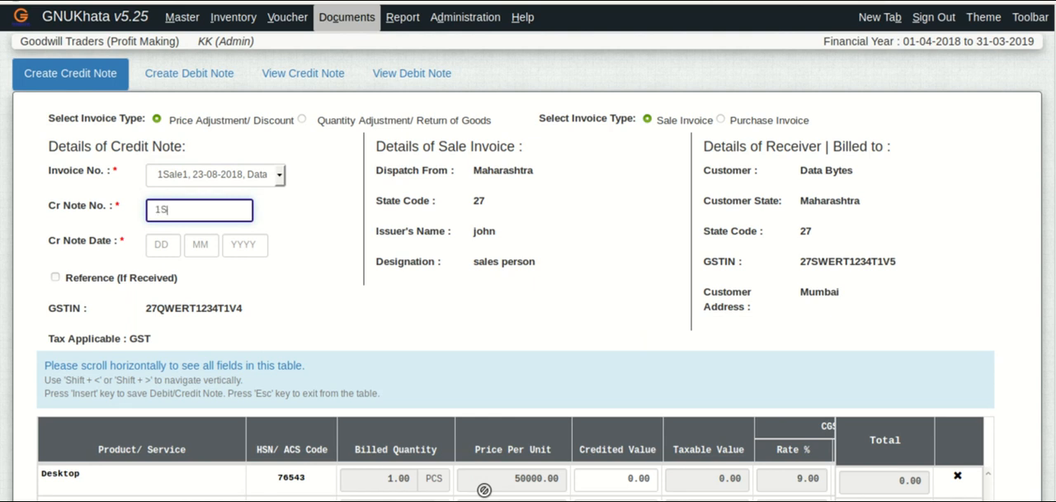
type("ale1")
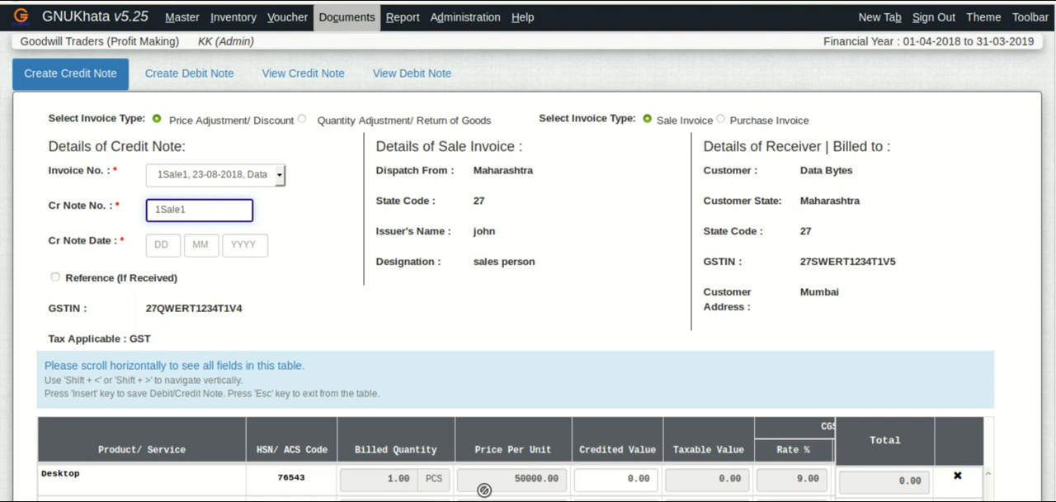
type("Cr")
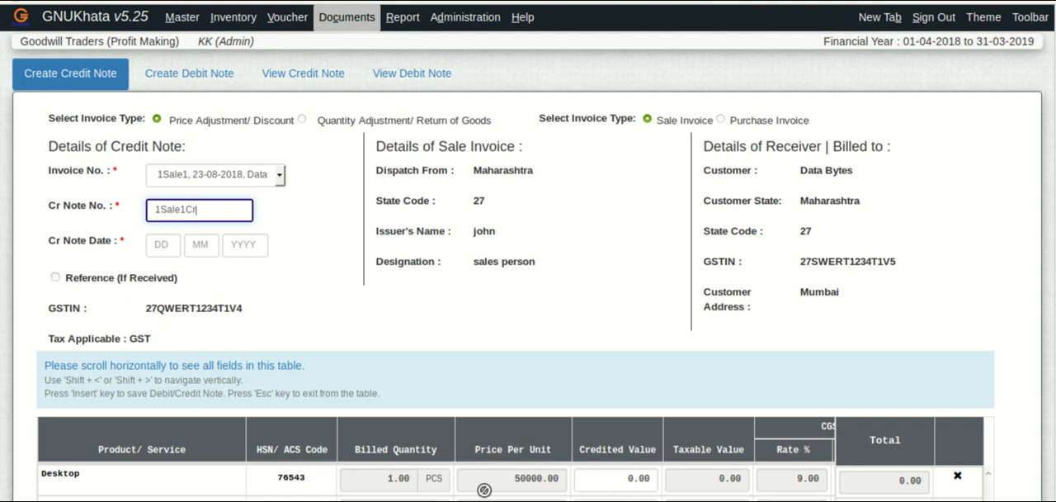
Date the credit note 29-08-2018 and enable Reference (If Received)
left_click(163, 244)
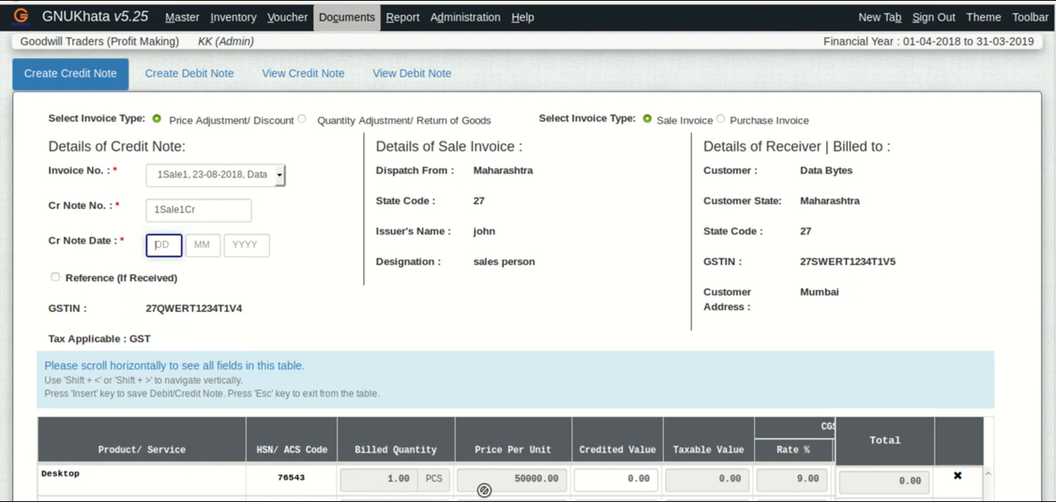
type("29")
left_click(202, 245)
type("8")
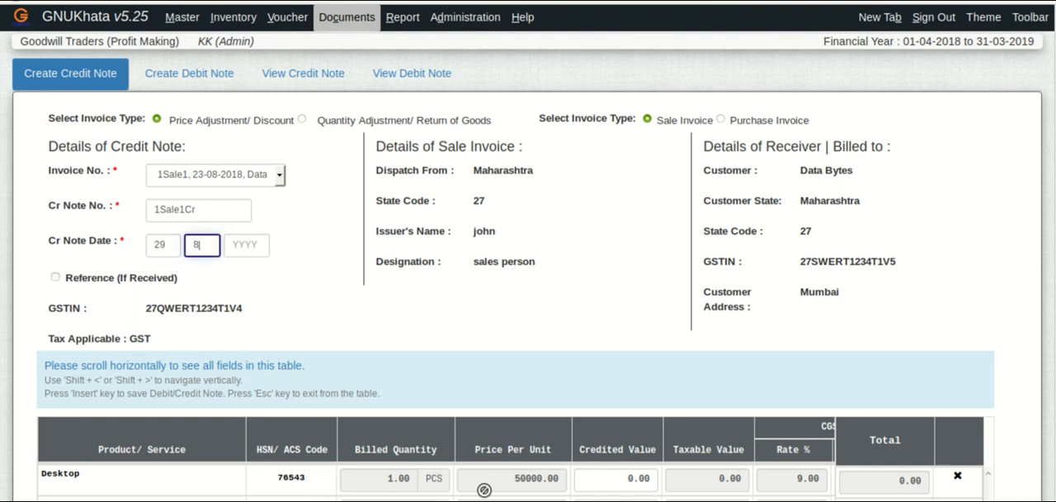
type("18")
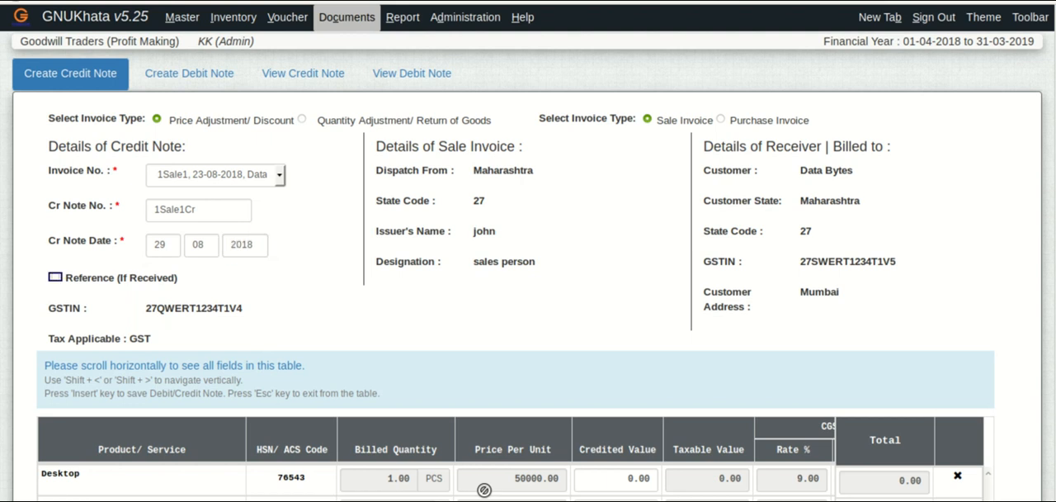
left_click(55, 277)
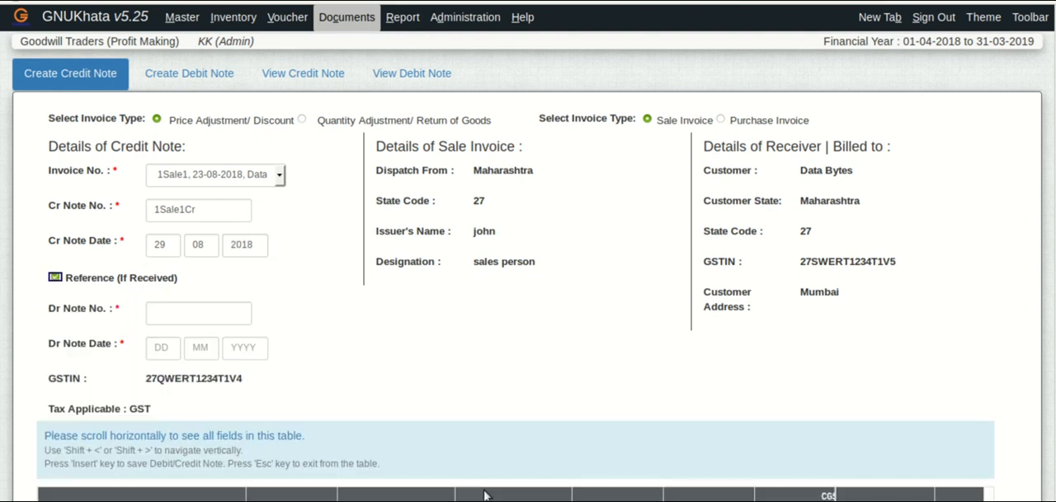
Turn the reference option back off and credit 2000 on the Desktop line
left_click(55, 276)
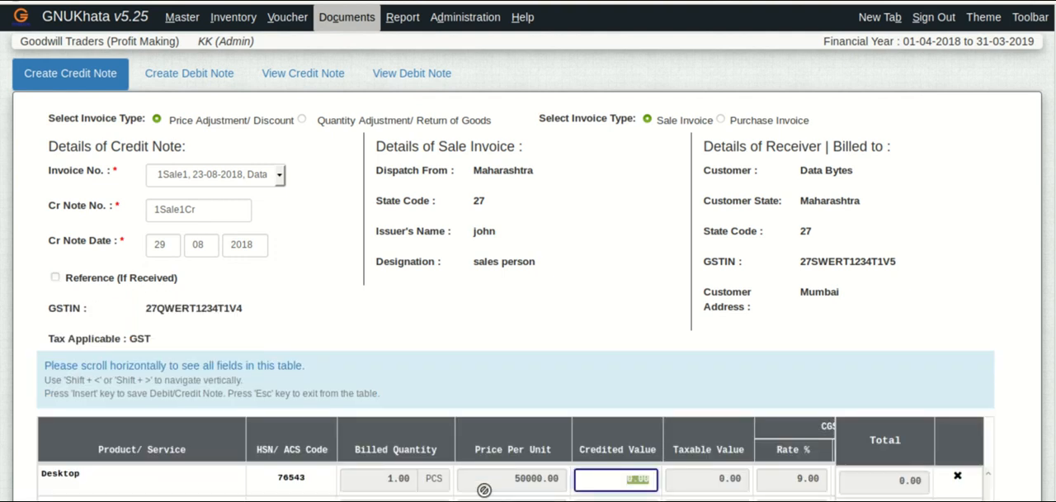
scroll("down", 3)
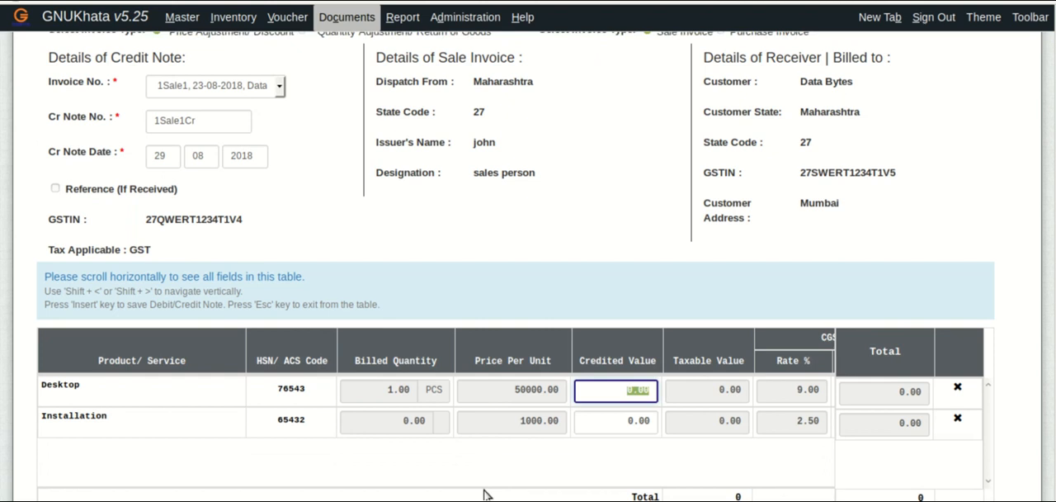
scroll("down", 3)
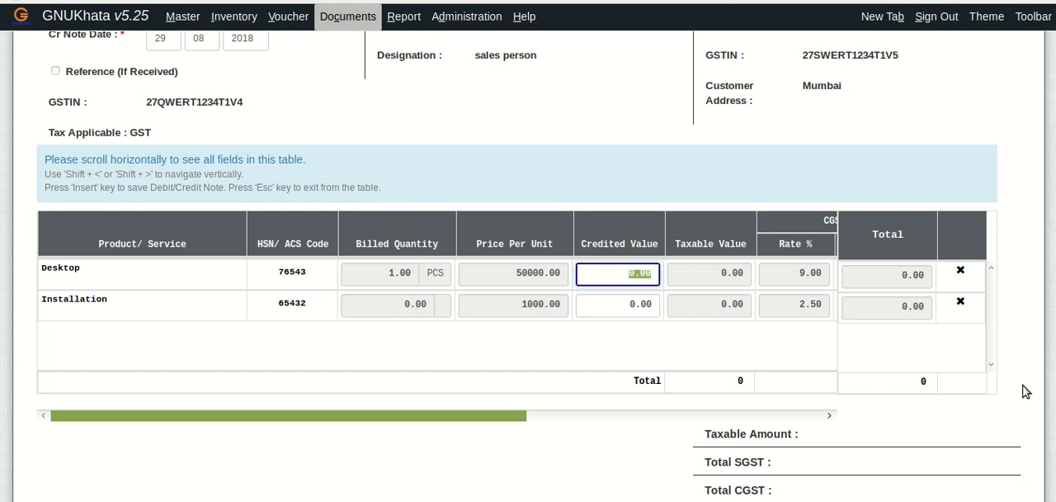
type("2000")
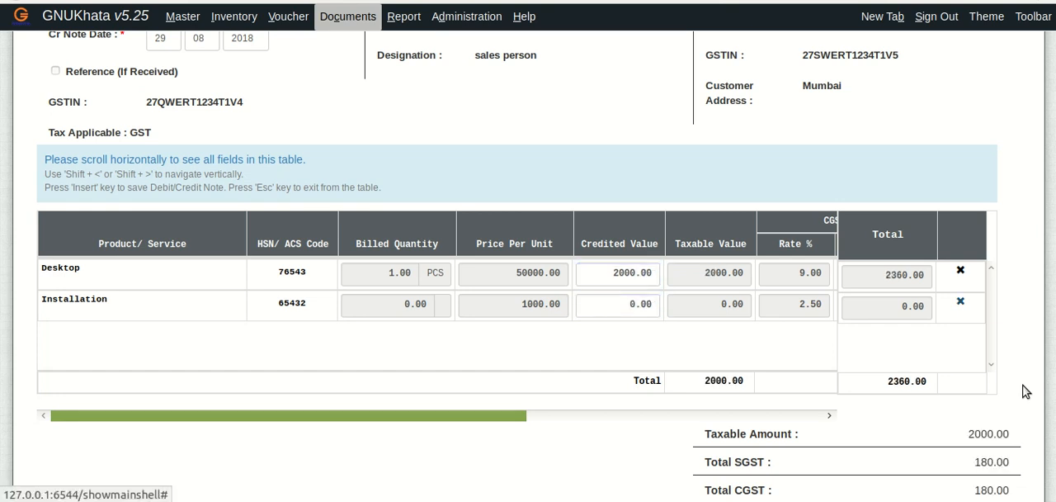
Remove the Installation line, check the 2360.00 total, and start saving
left_click(960, 300)
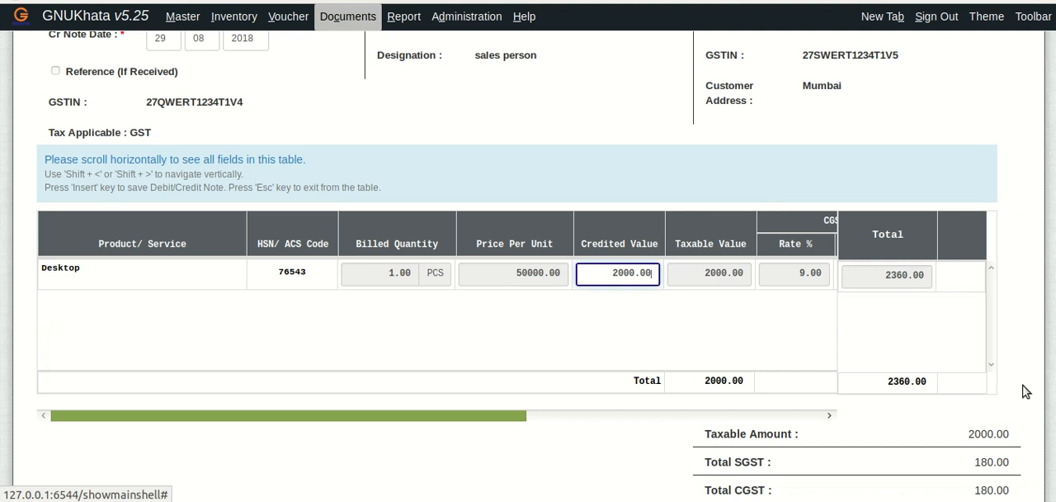
scroll("down", 3)
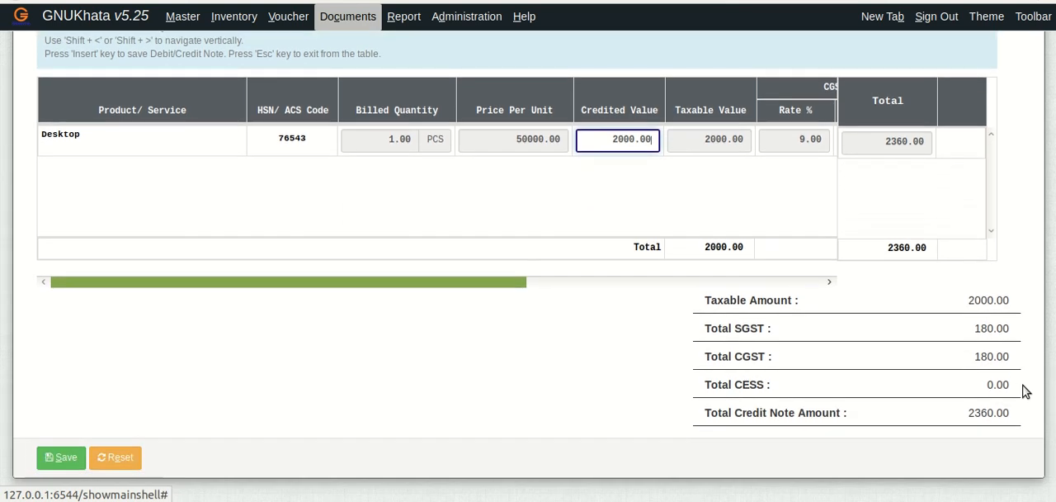
scroll("up", 3)
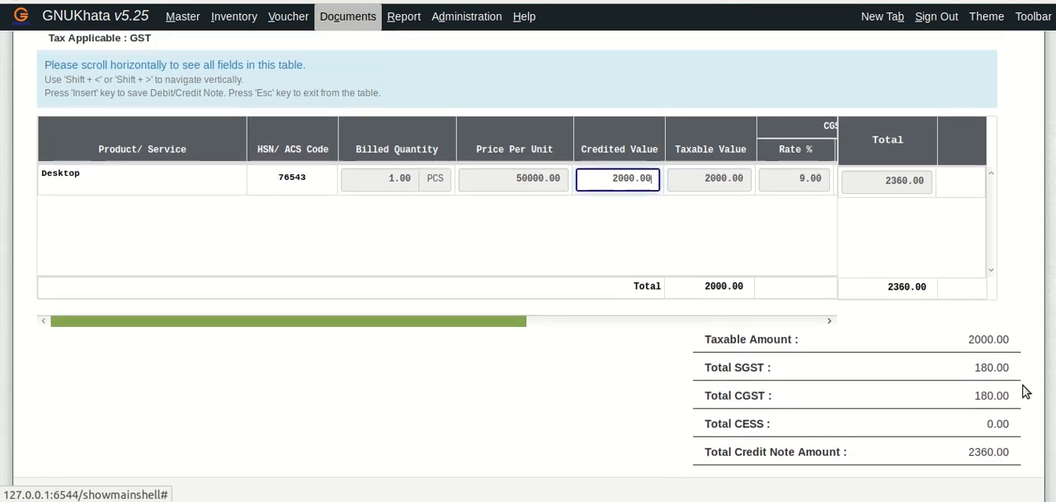
key("insert")
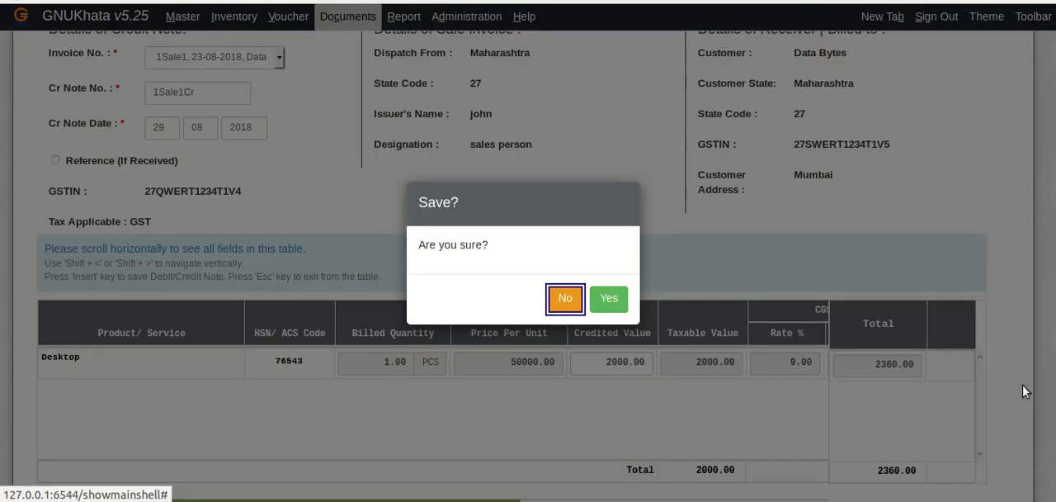
Confirm Yes in the Save? dialog for credit note 1Sale1Cr
left_click(609, 297)
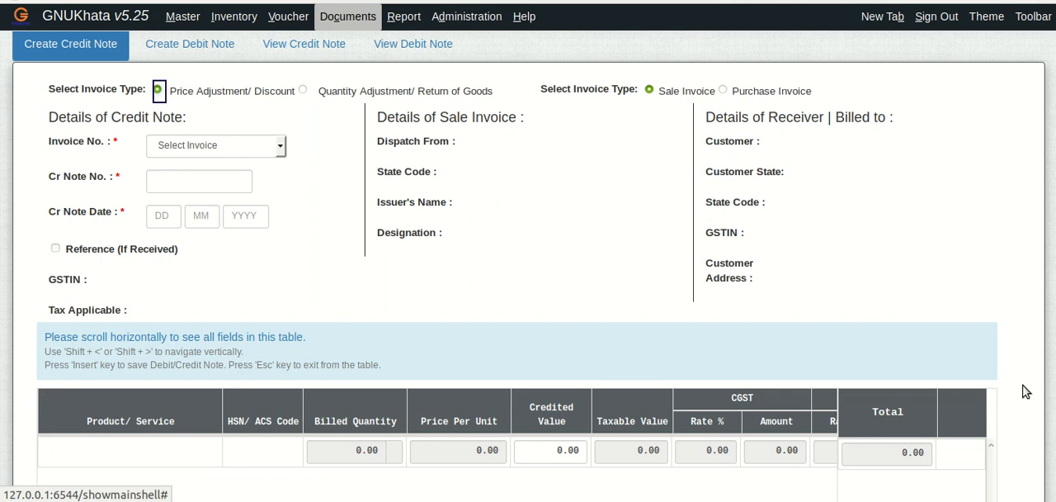
mouse_move(742, 283)
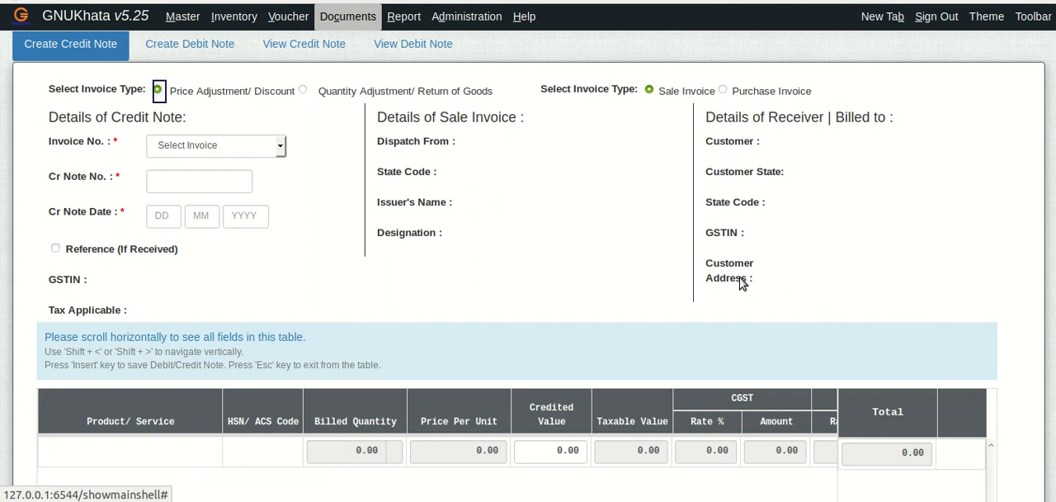
mouse_move(304, 44)
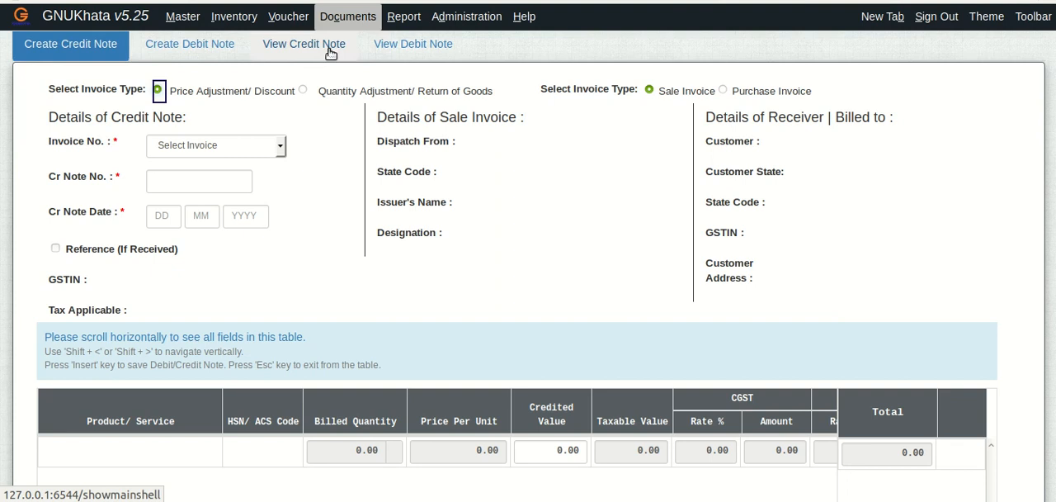
Pick 1Sale1Cr under View Credit Note and review its Desktop 2000.00 line
left_click(303, 44)
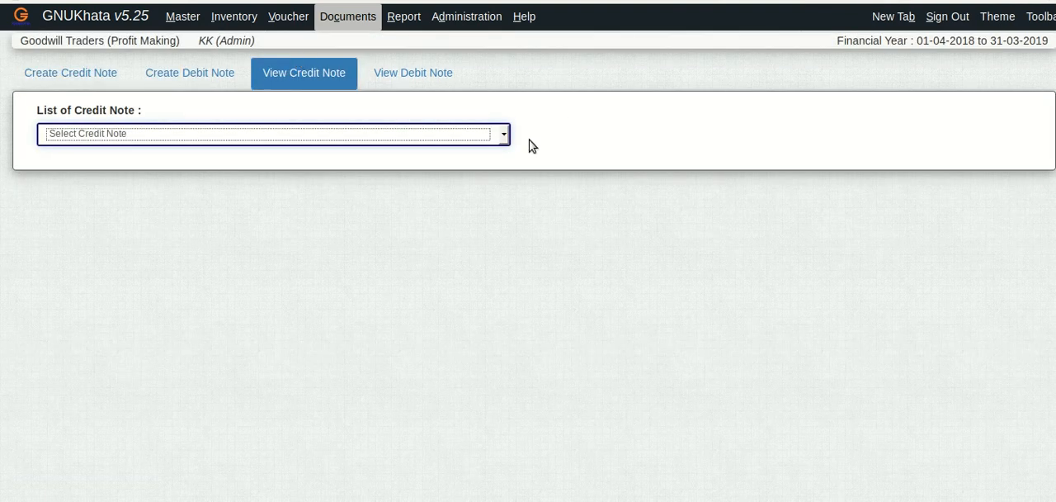
left_click(501, 134)
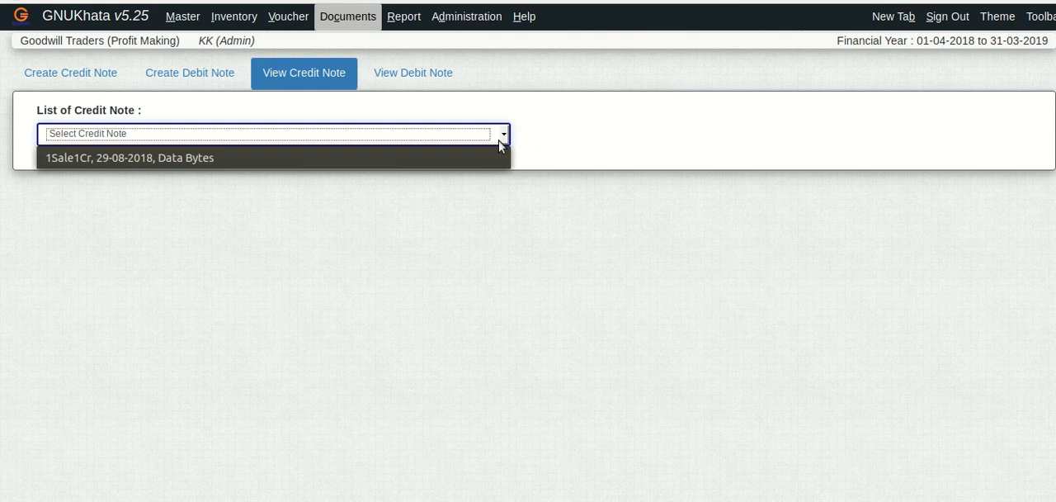
left_click(129, 157)
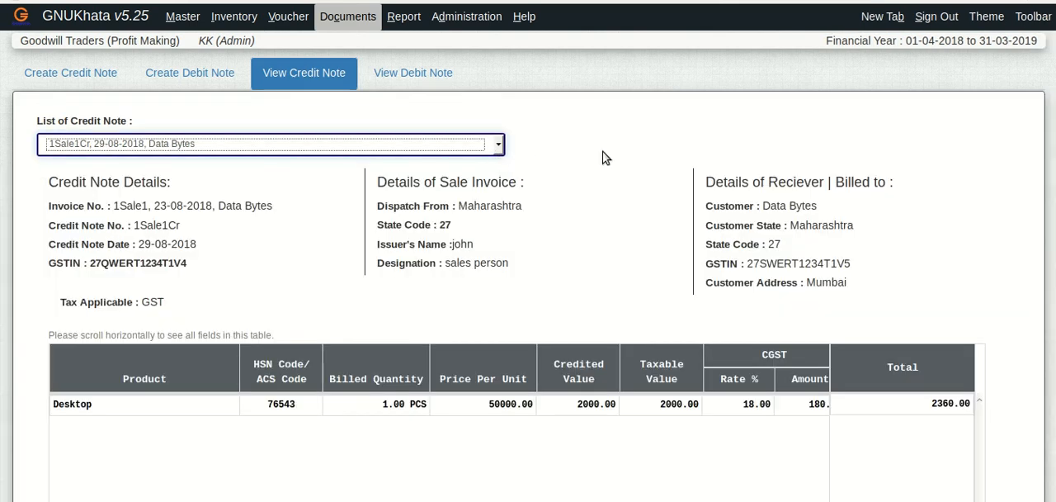
mouse_move(938, 172)
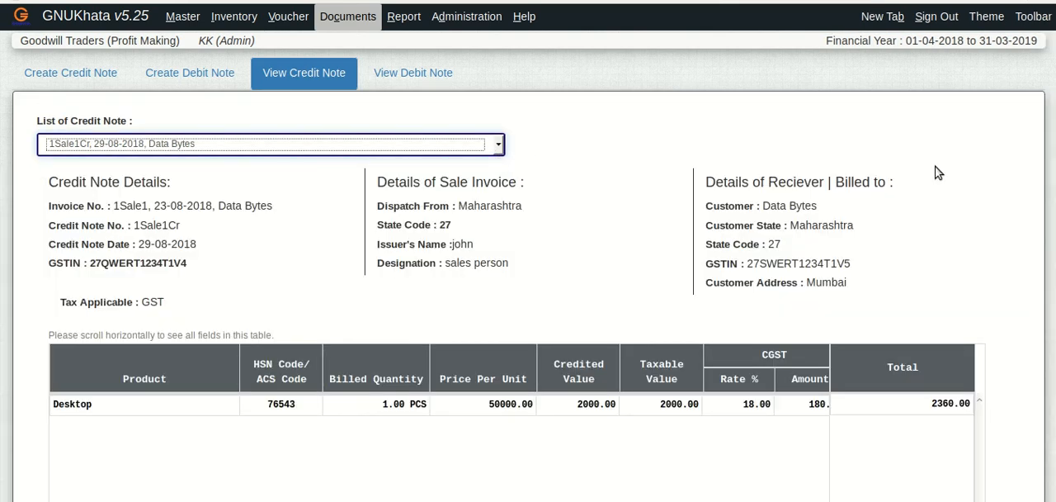
scroll("down", 3)
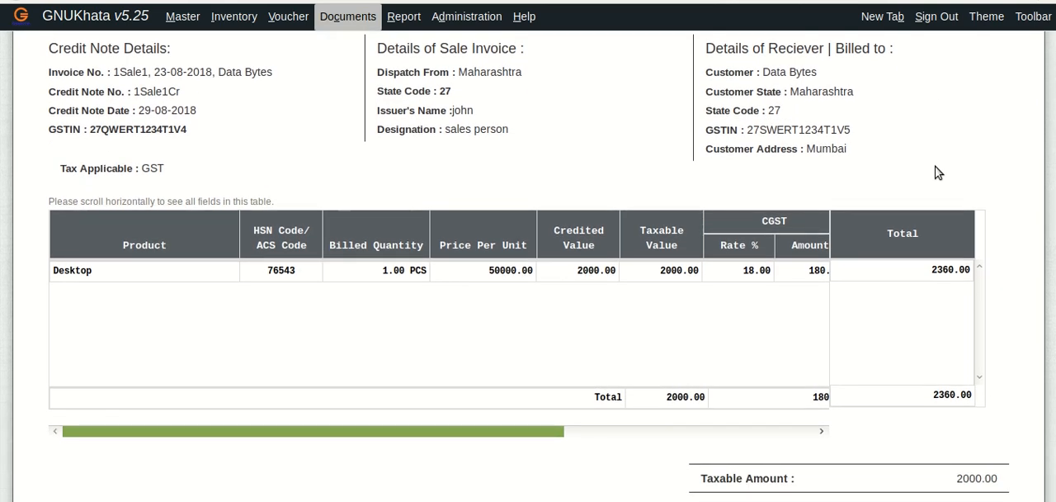
scroll("down", 3)
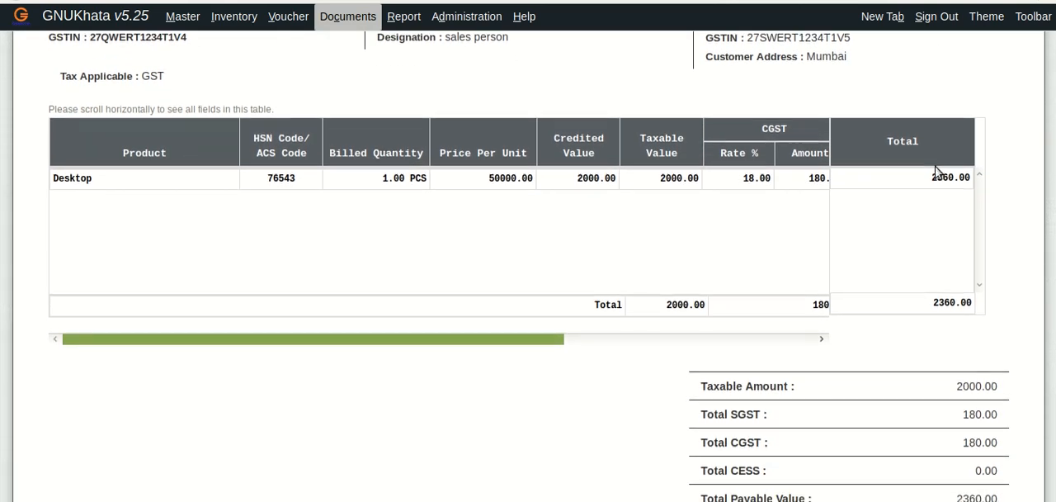
scroll("down", 3)
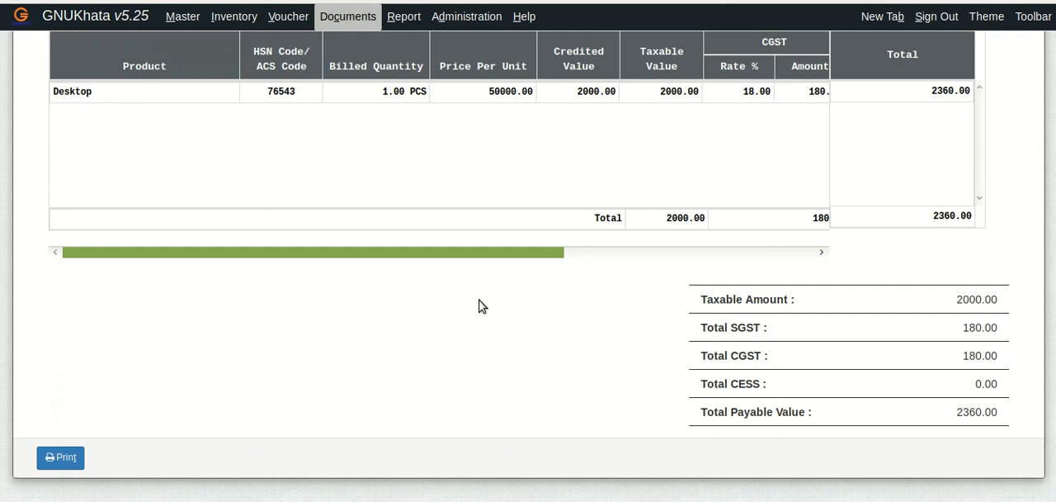
mouse_move(60, 458)
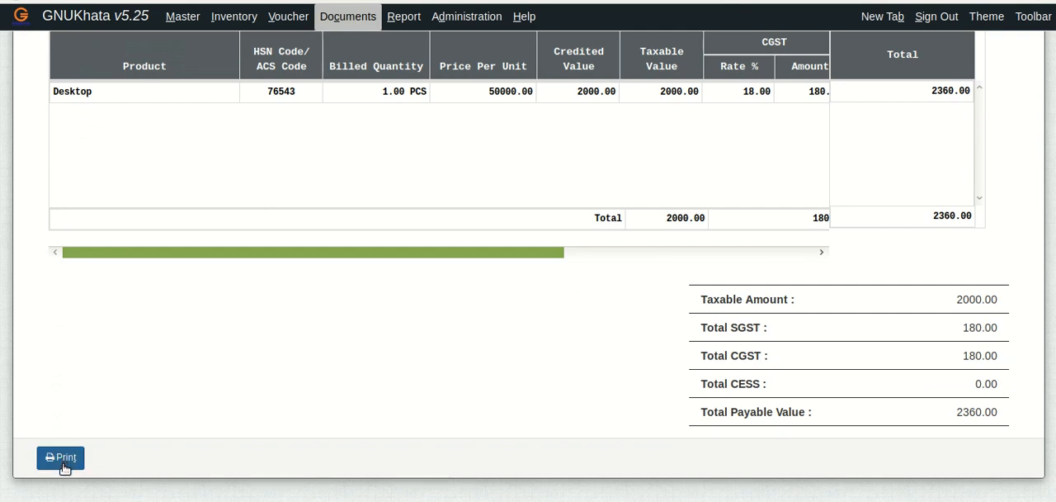
scroll("up", 3)
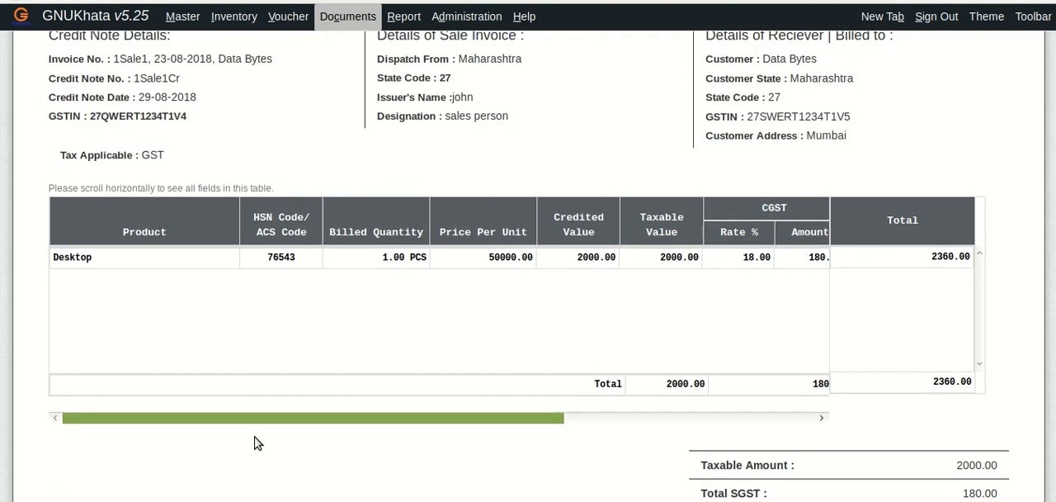
scroll("up", 3)
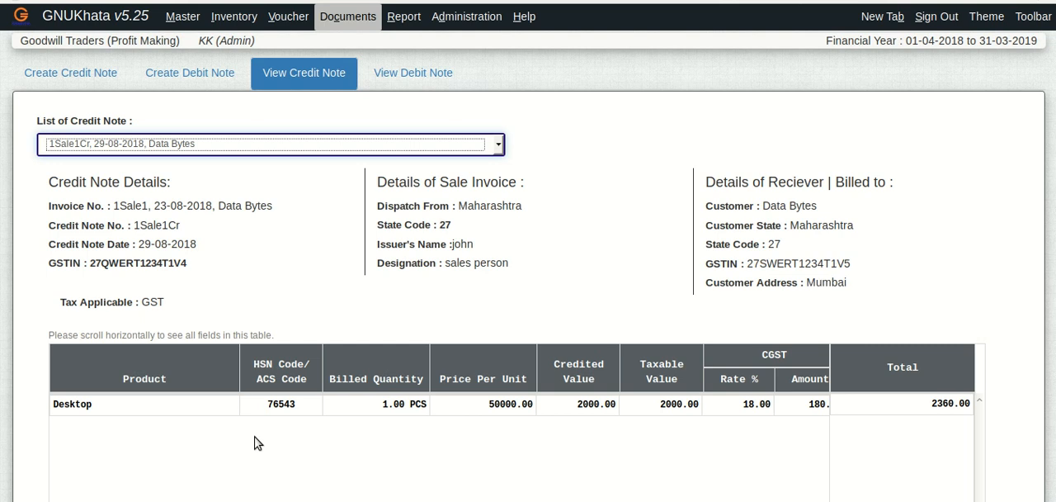
Search Find/Edit Voucher by time interval 01-04-2018 to 31-03-2019
left_click(288, 15)
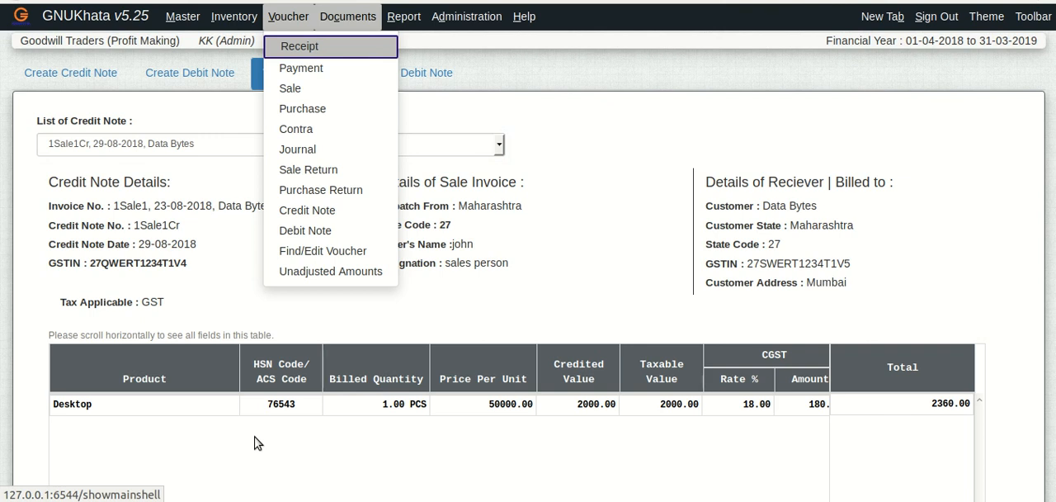
mouse_move(298, 127)
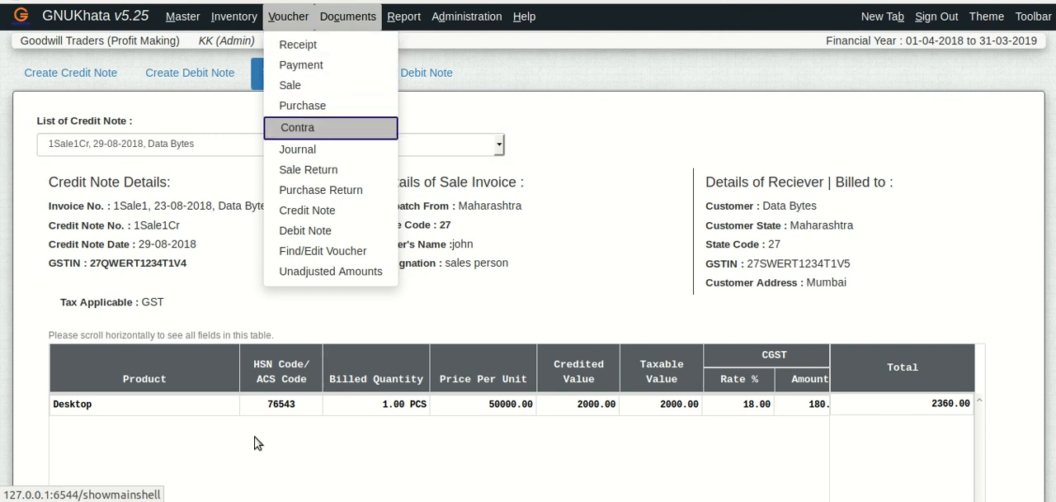
mouse_move(324, 249)
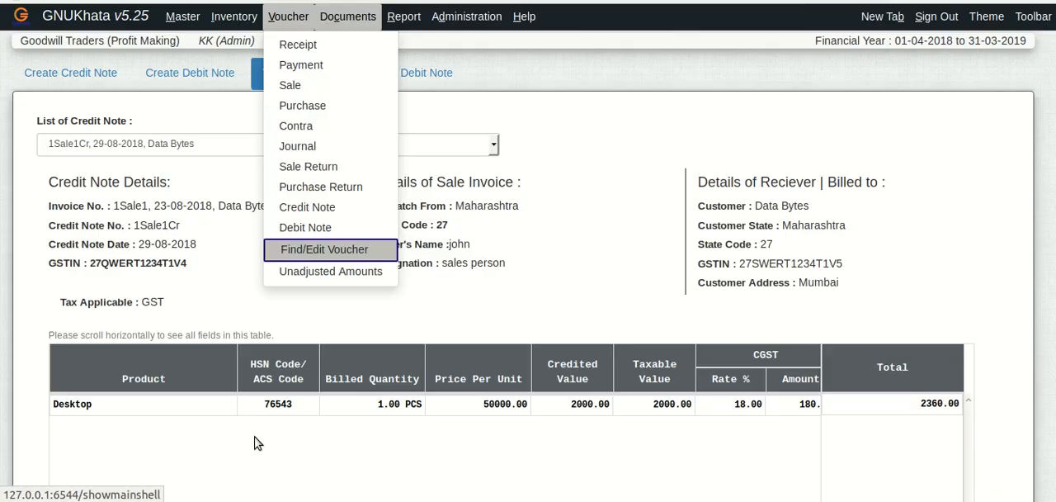
left_click(324, 249)
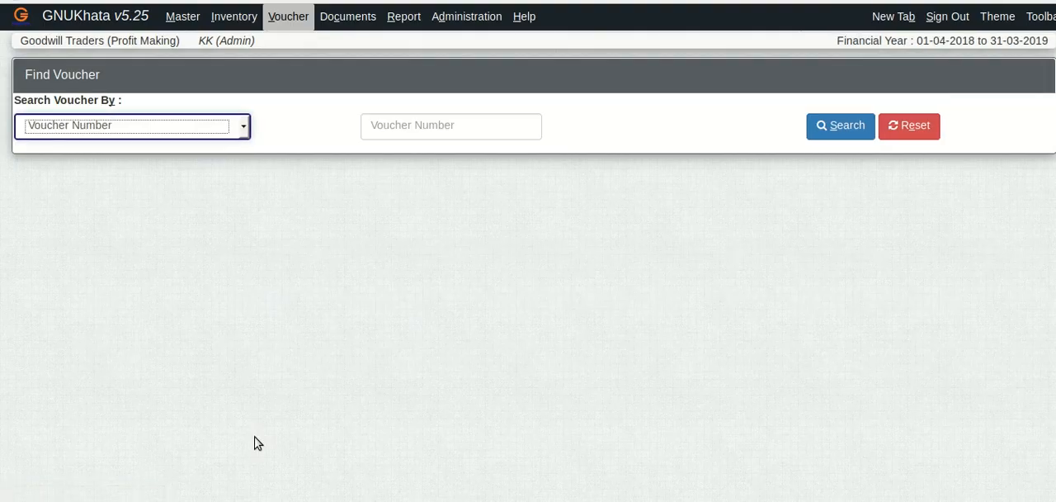
left_click(132, 125)
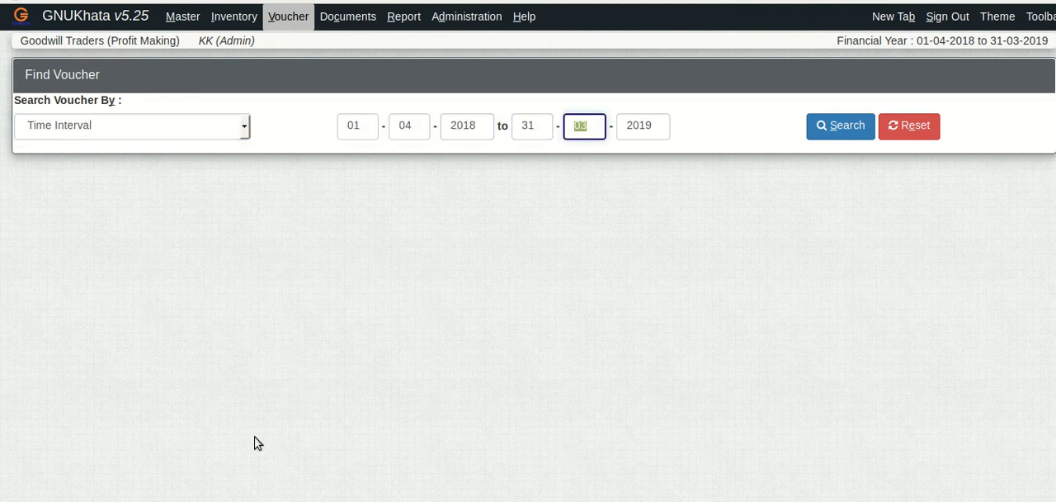
left_click(840, 125)
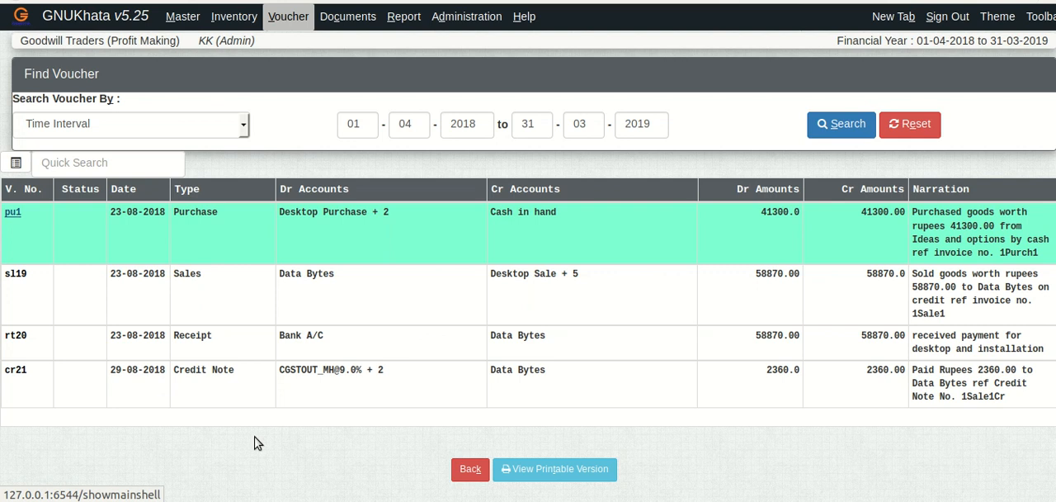
left_click(13, 212)
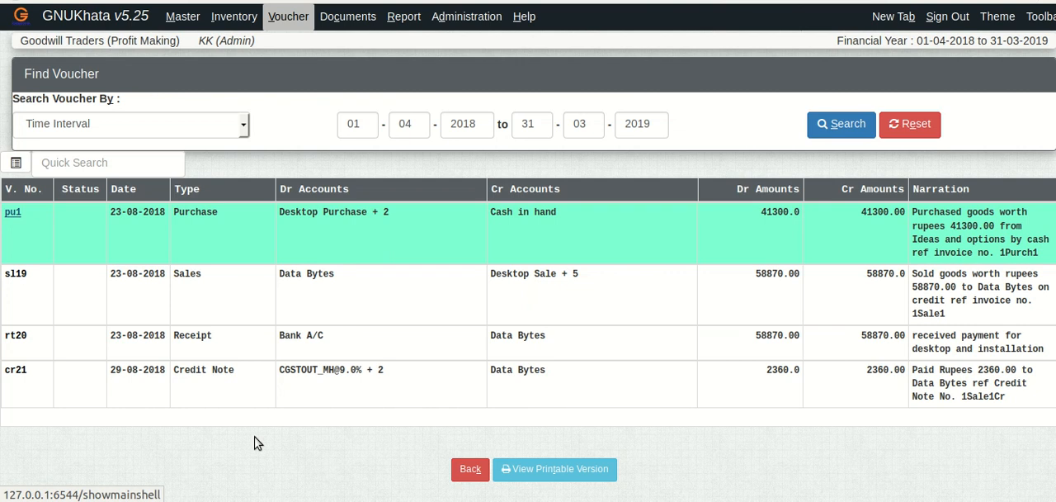
mouse_move(36, 47)
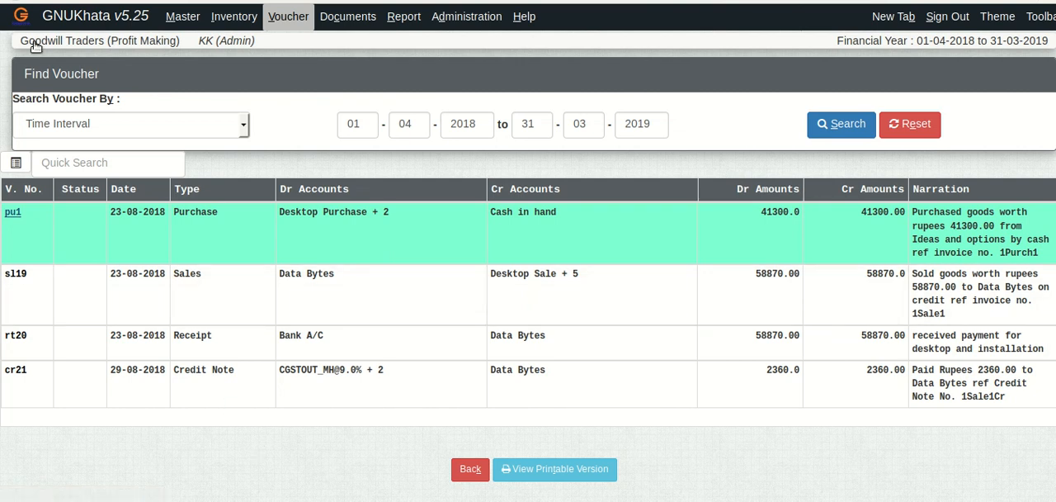